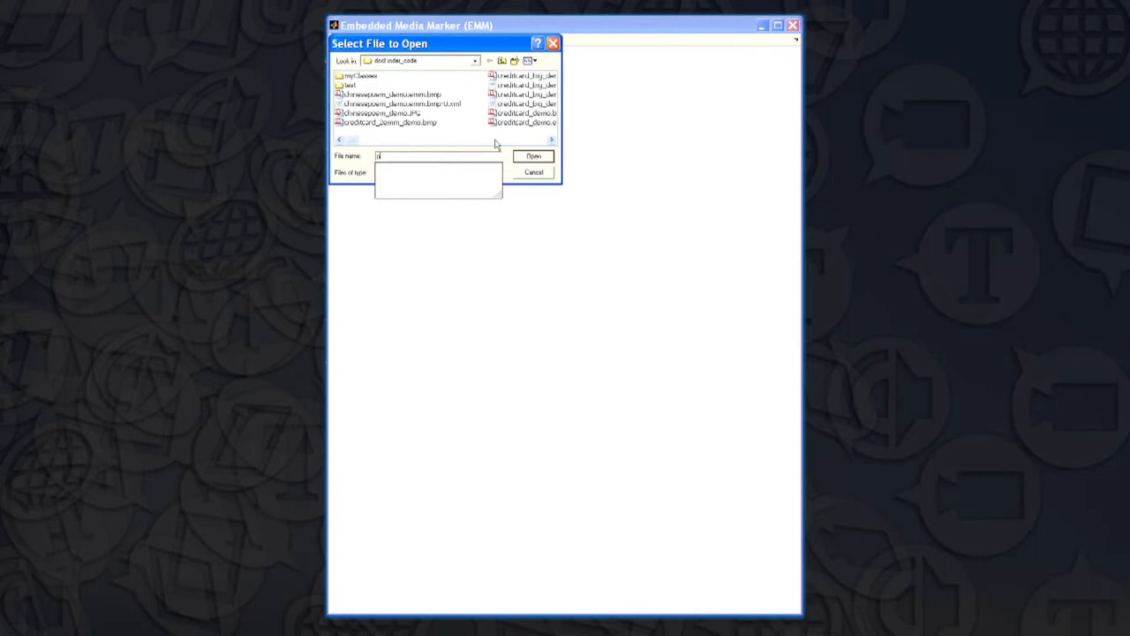
Open the printer brochure image and confirm the completed key point computation.
left_click(533, 156)
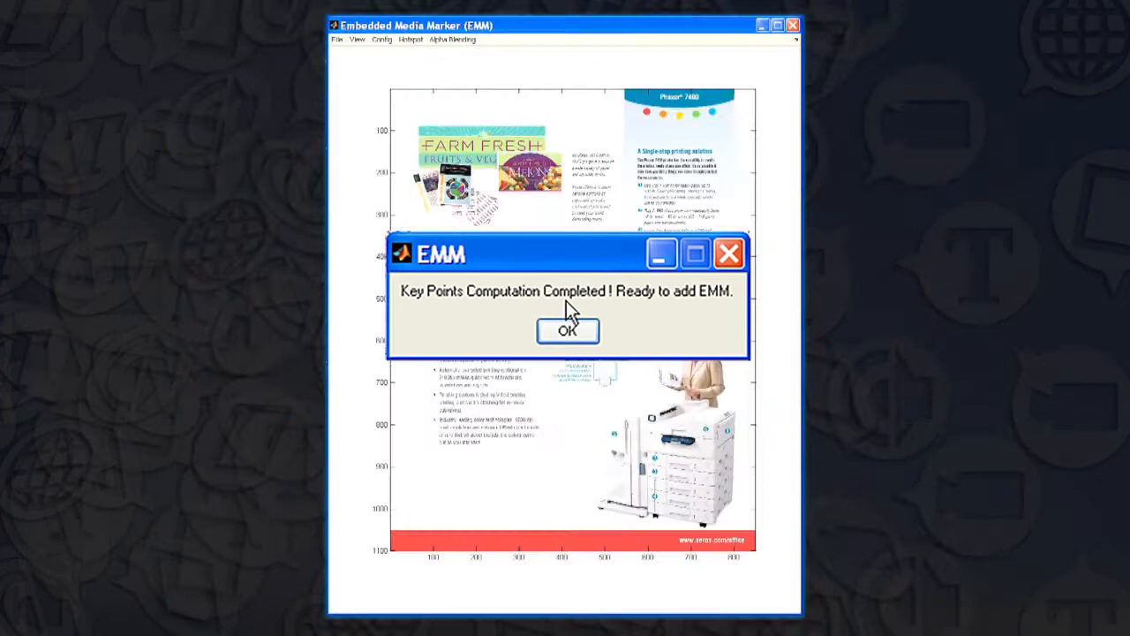
left_click(567, 329)
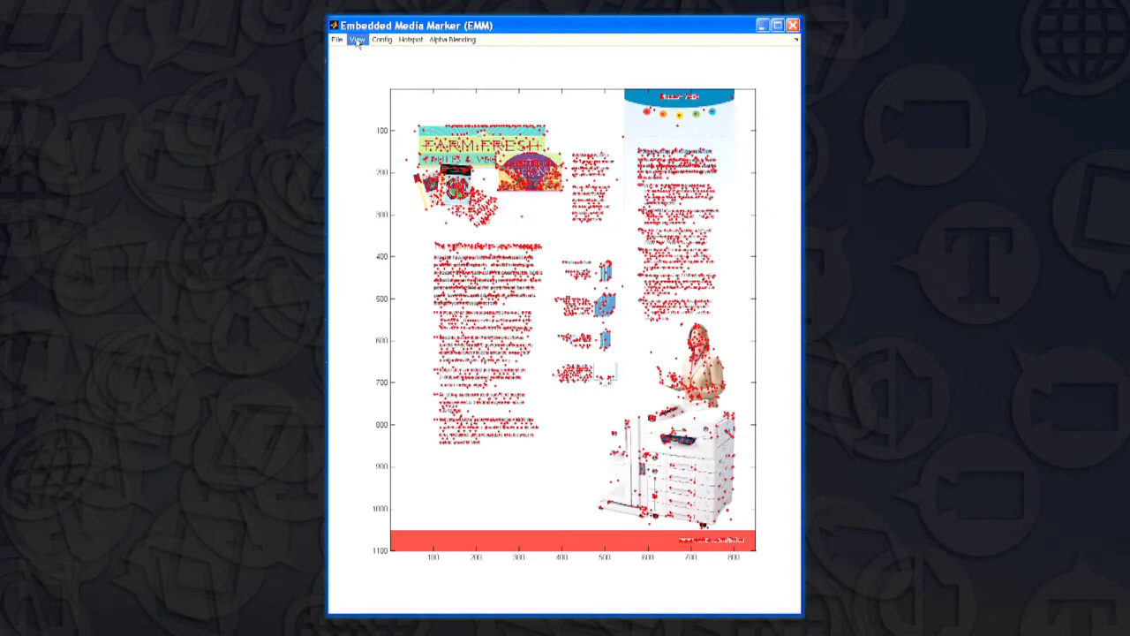